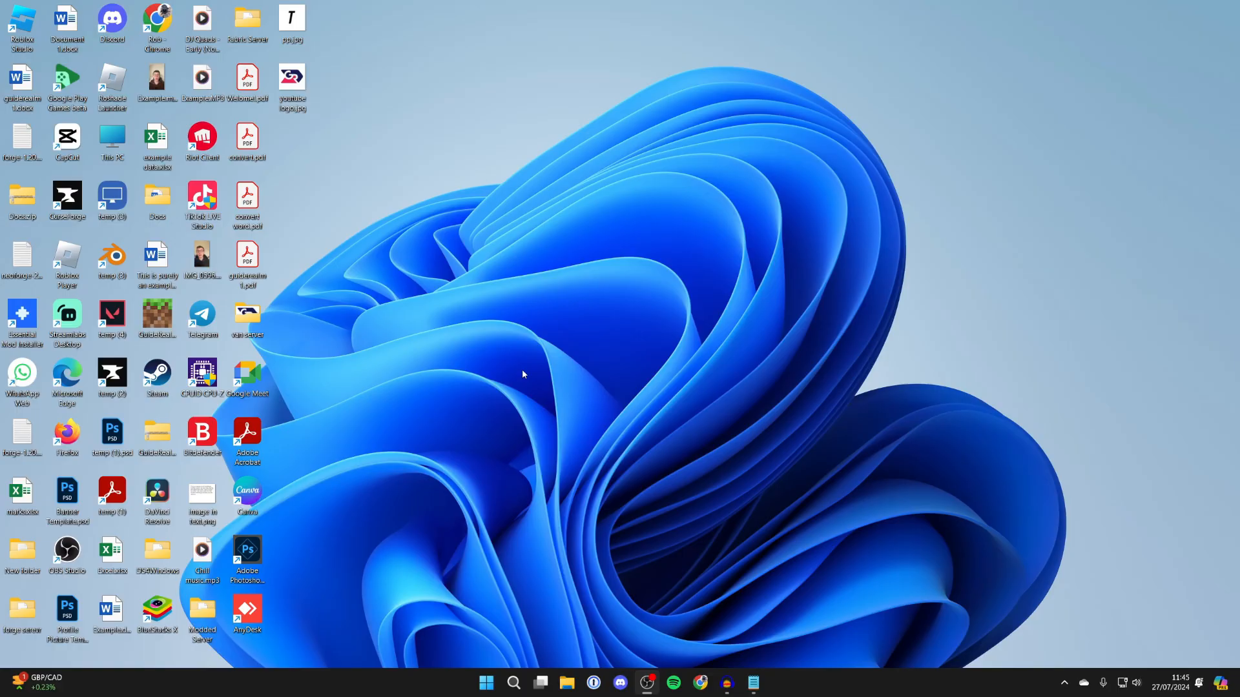
mouse_move(511, 347)
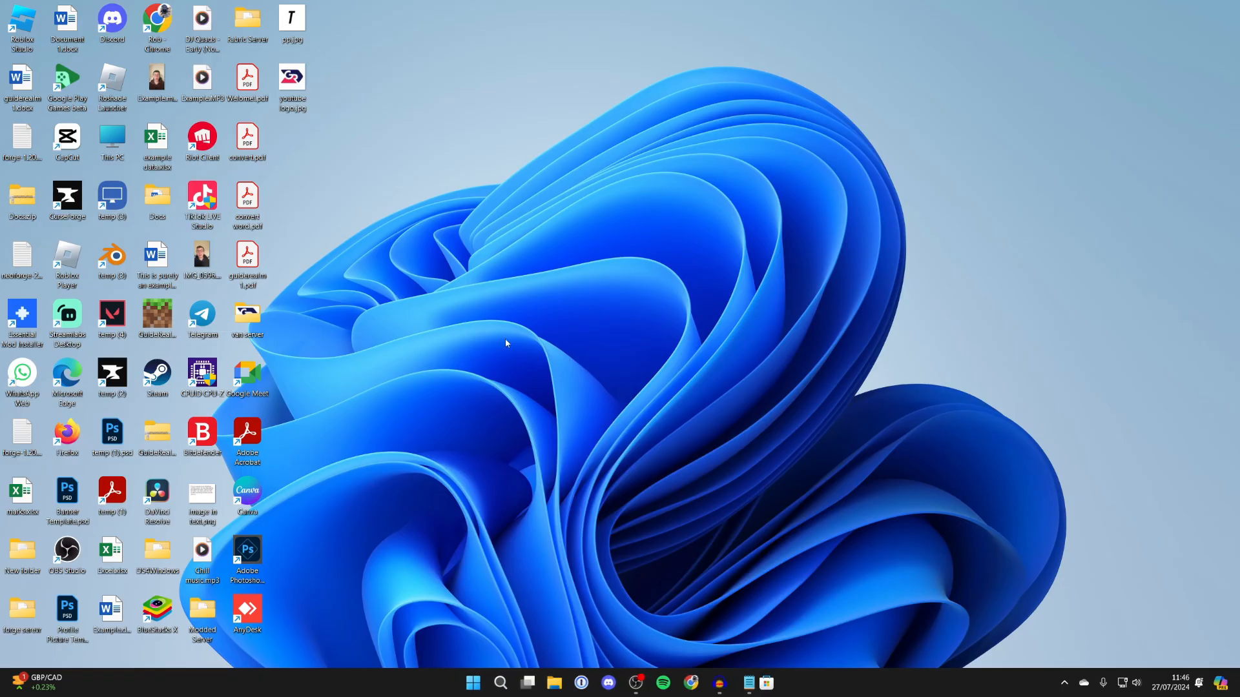
Step: Find iTunes in Microsoft Store and launch it to show the music library
left_click(767, 682)
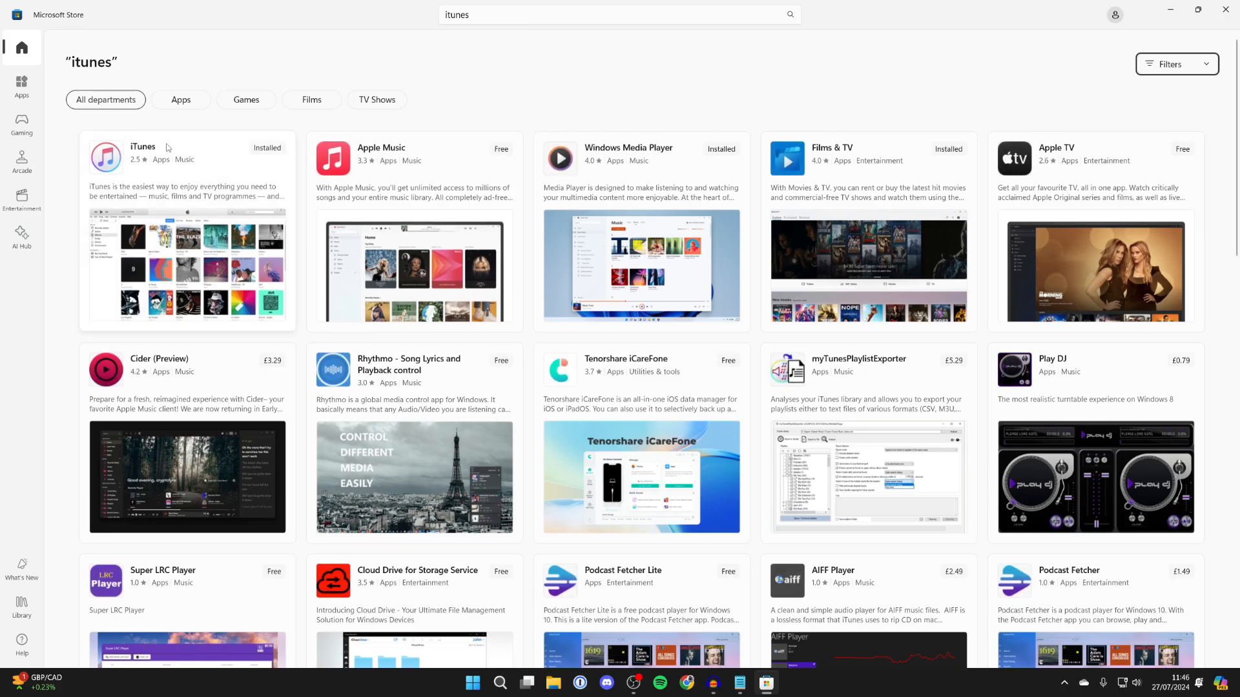
left_click(142, 146)
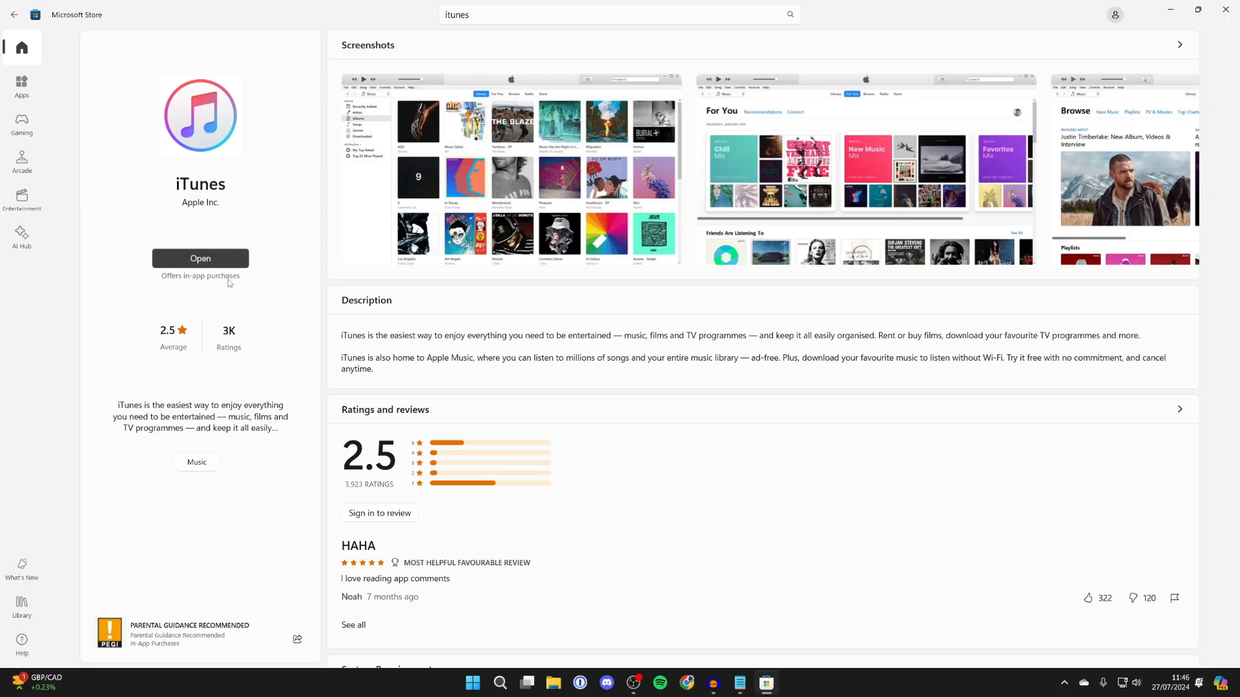
left_click(200, 258)
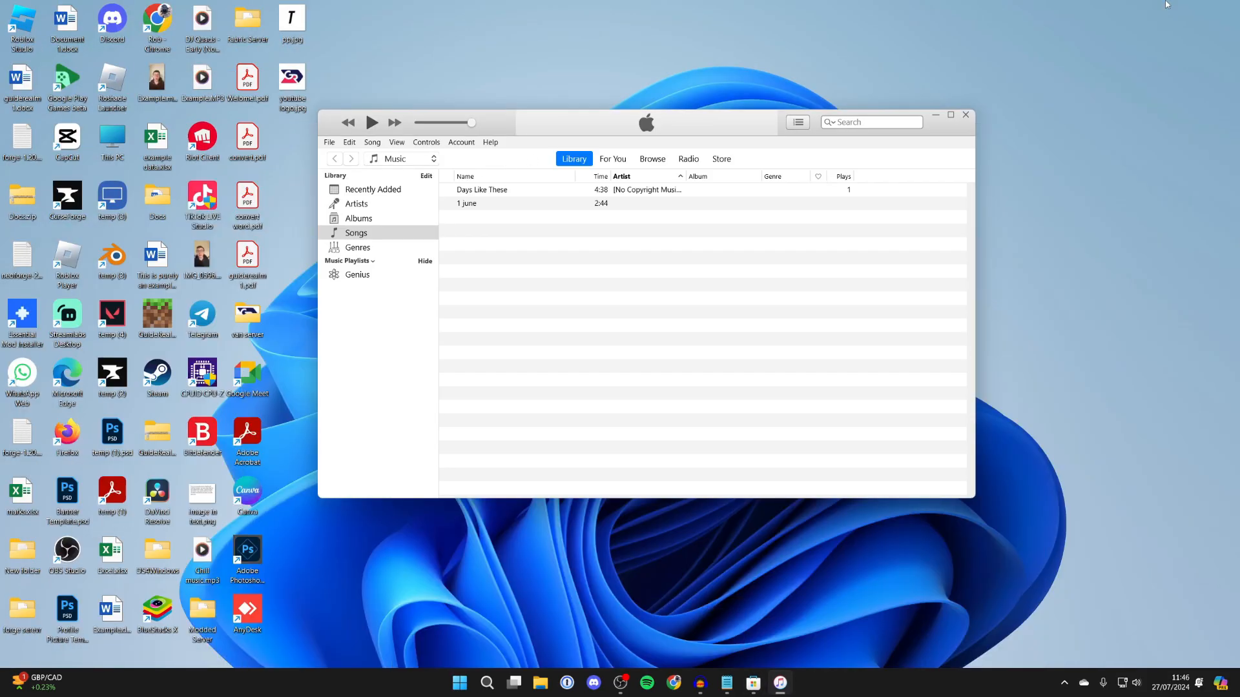
mouse_move(1149, 12)
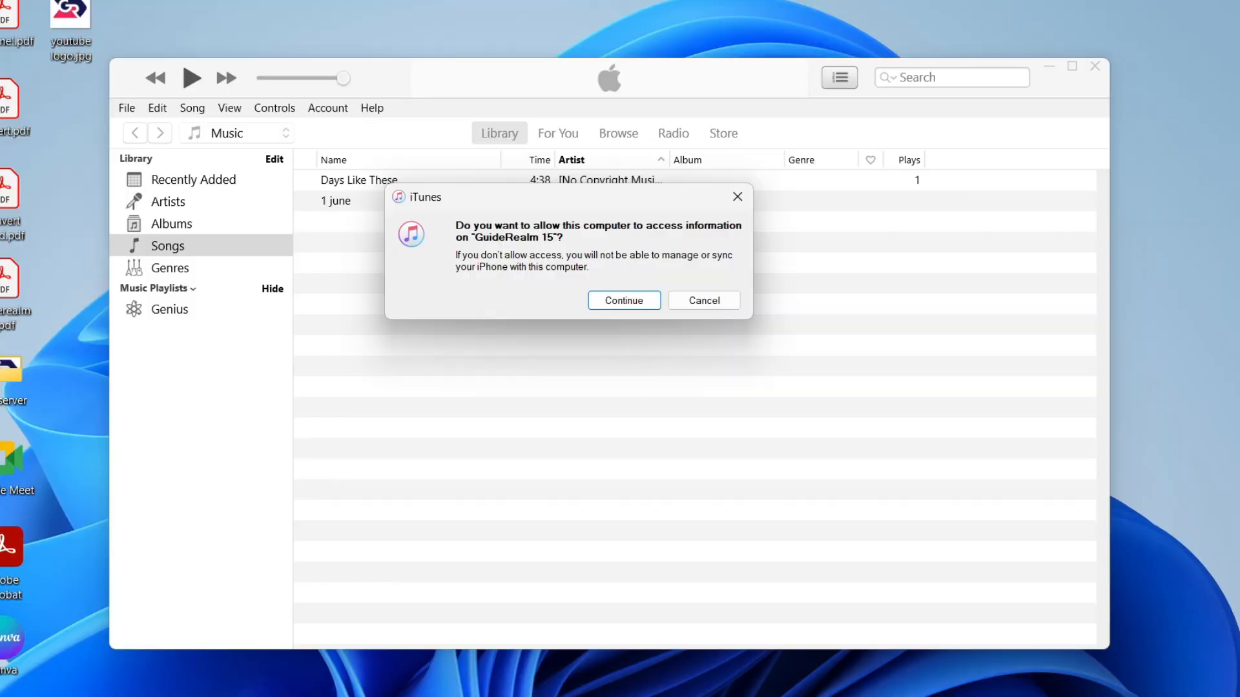
mouse_move(597, 204)
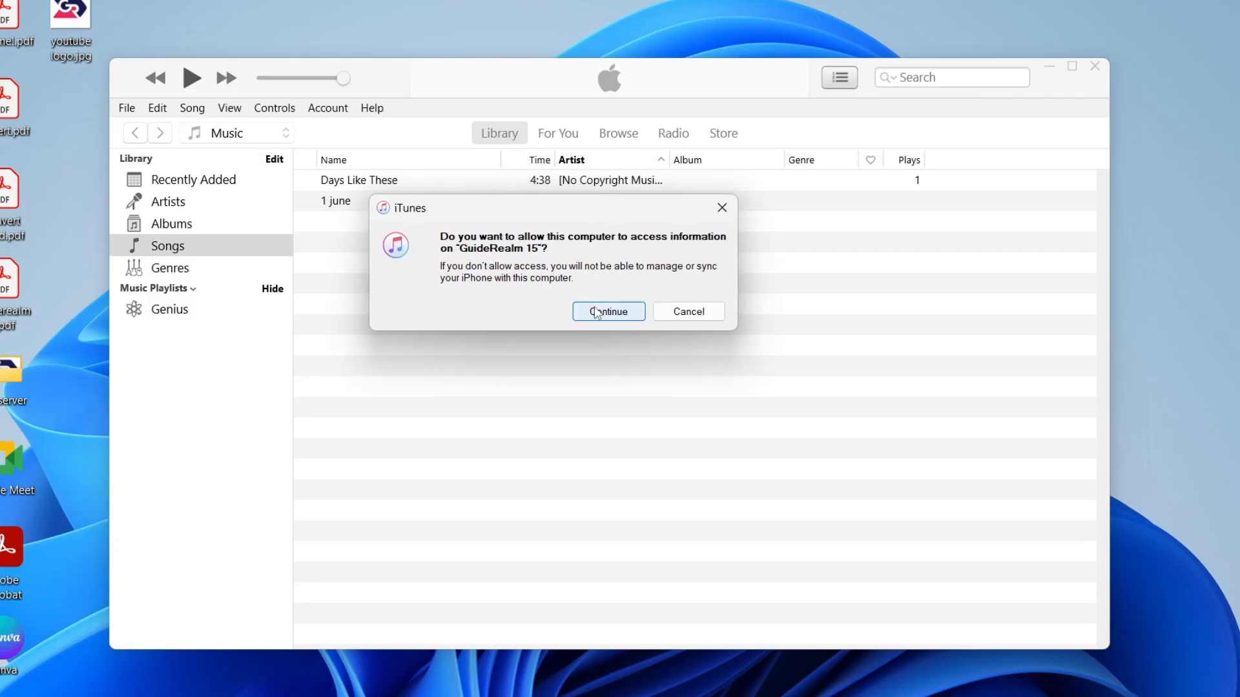
Step: Continue the prompt to let this computer access the GuideRealm 15 iPhone
left_click(609, 312)
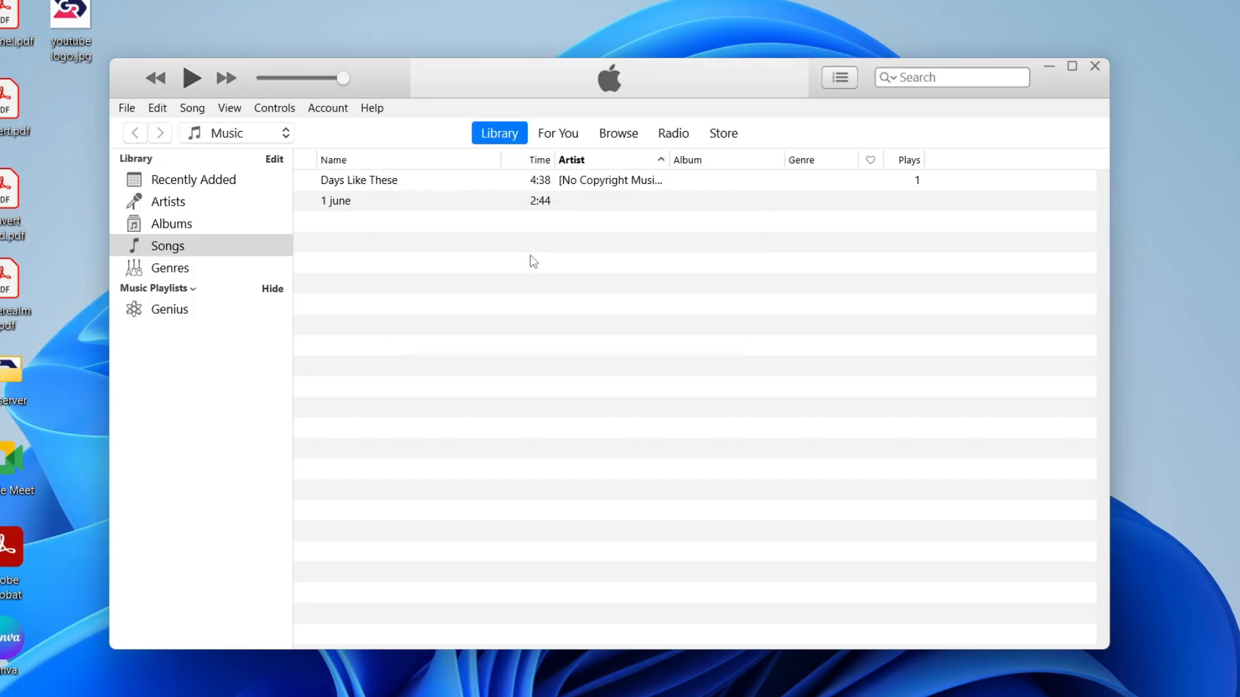
mouse_move(488, 196)
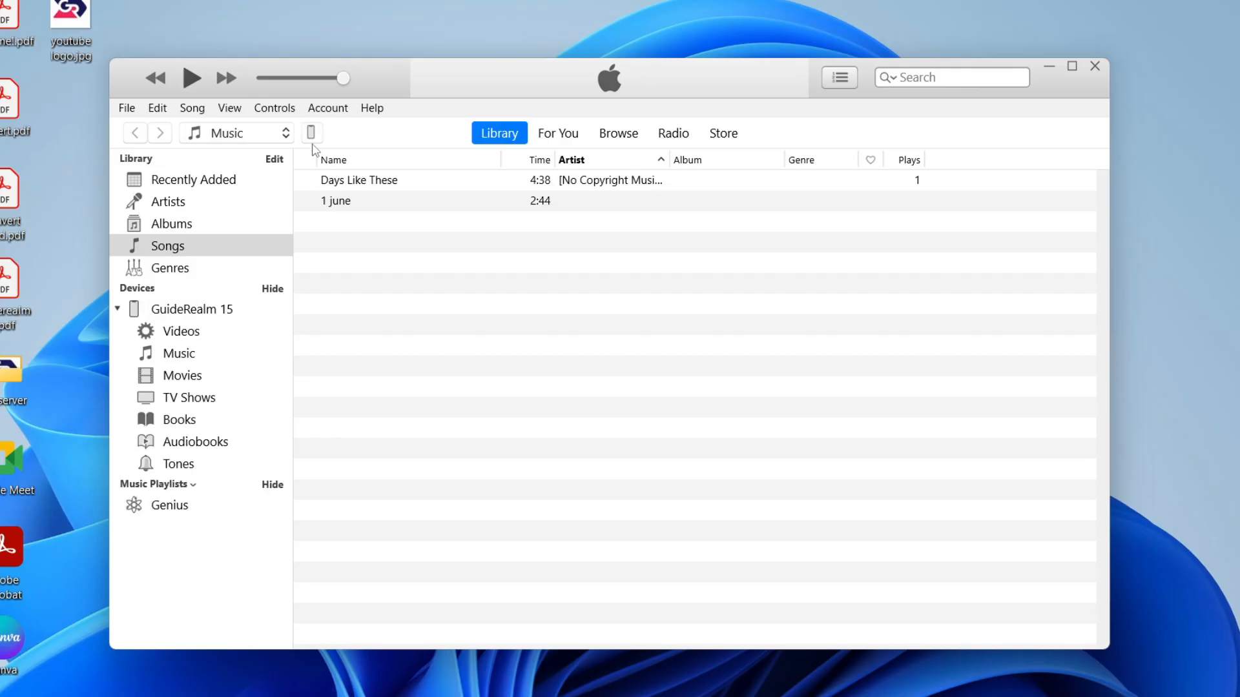
Step: Show the GuideRealm 15 iPhone's Summary page via the device icon
left_click(311, 132)
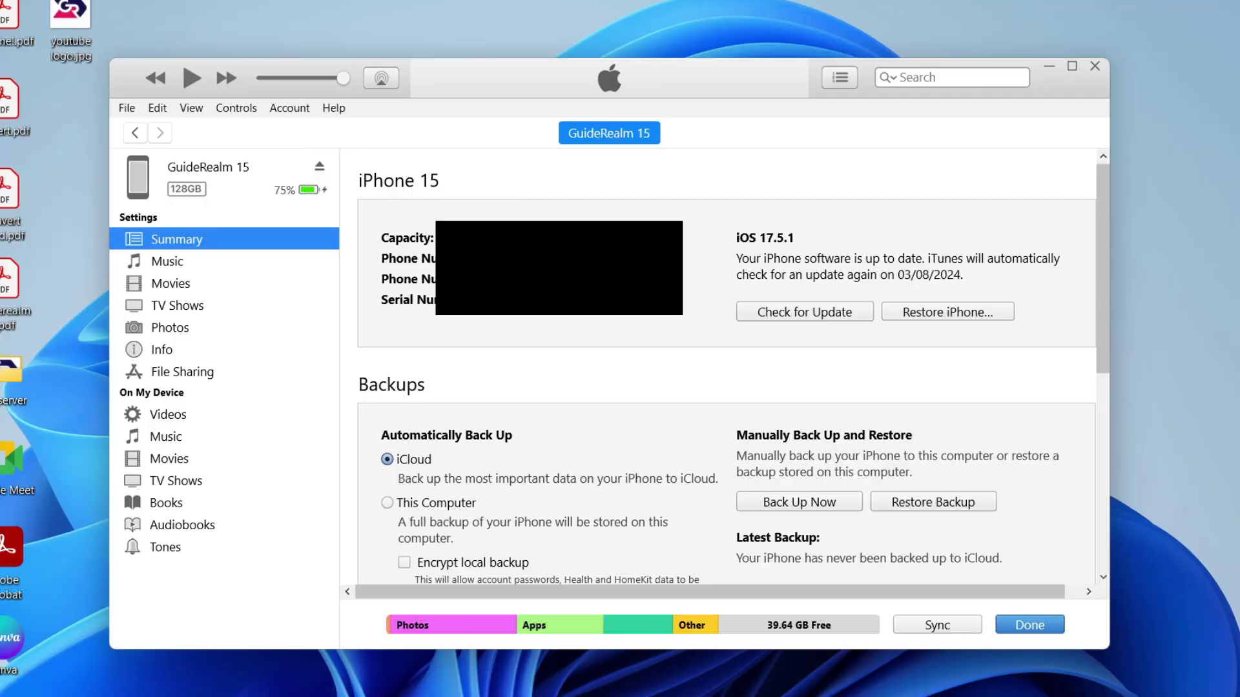
Step: Start a Back Up Now of the iPhone to this computer from the Backups section
scroll("down", 3)
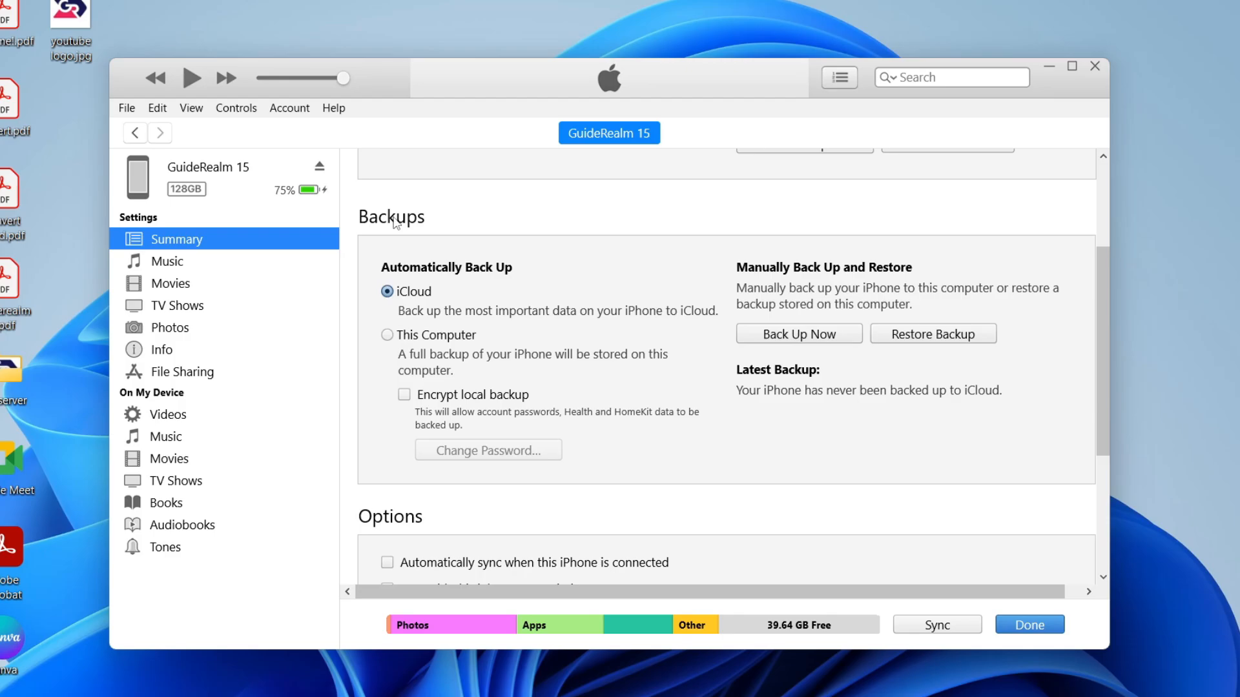
mouse_move(416, 284)
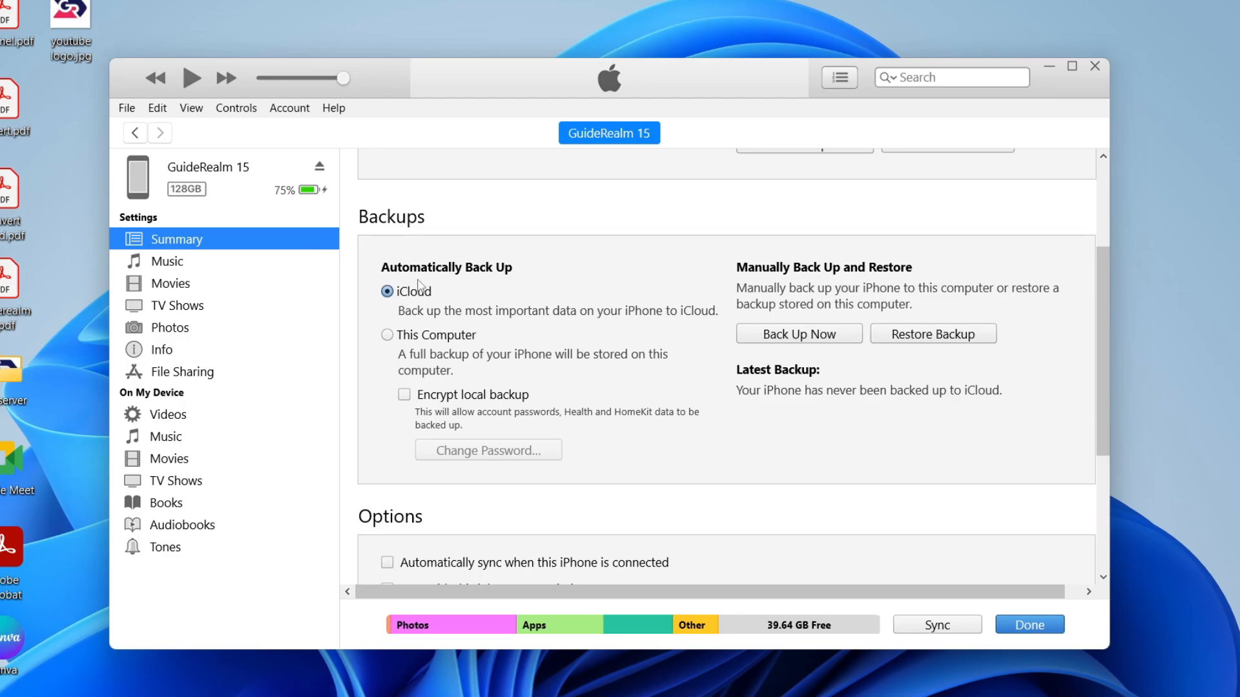
mouse_move(450, 285)
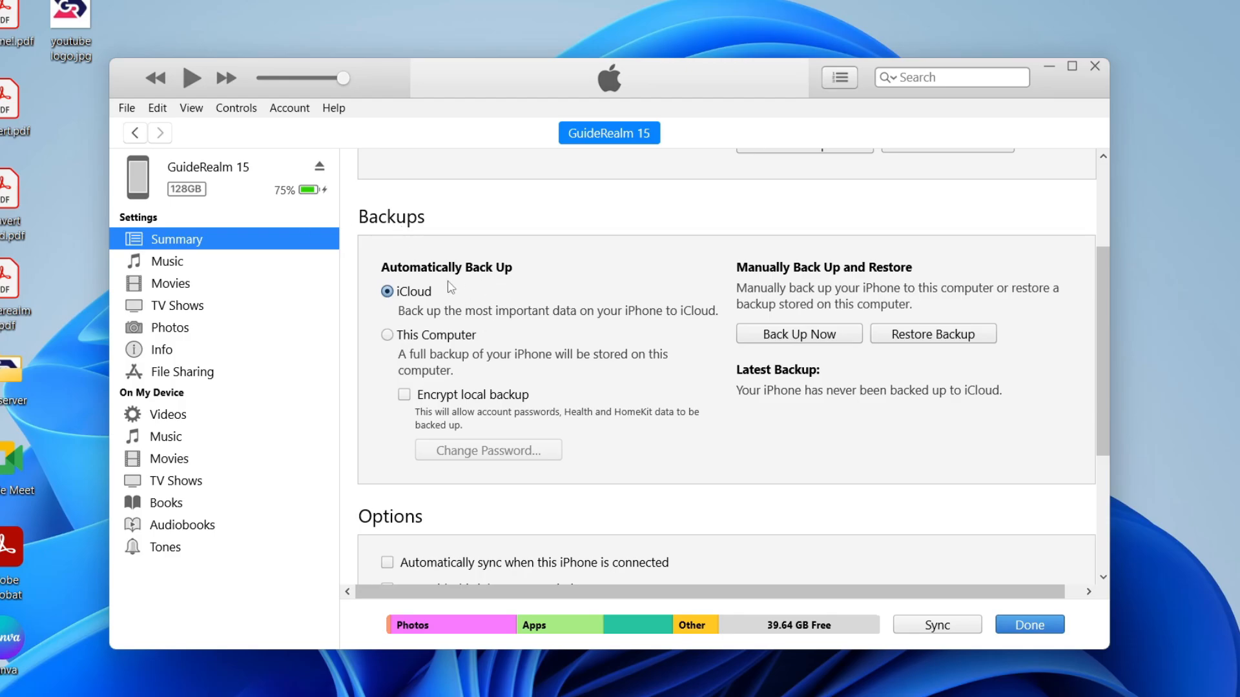
mouse_move(599, 327)
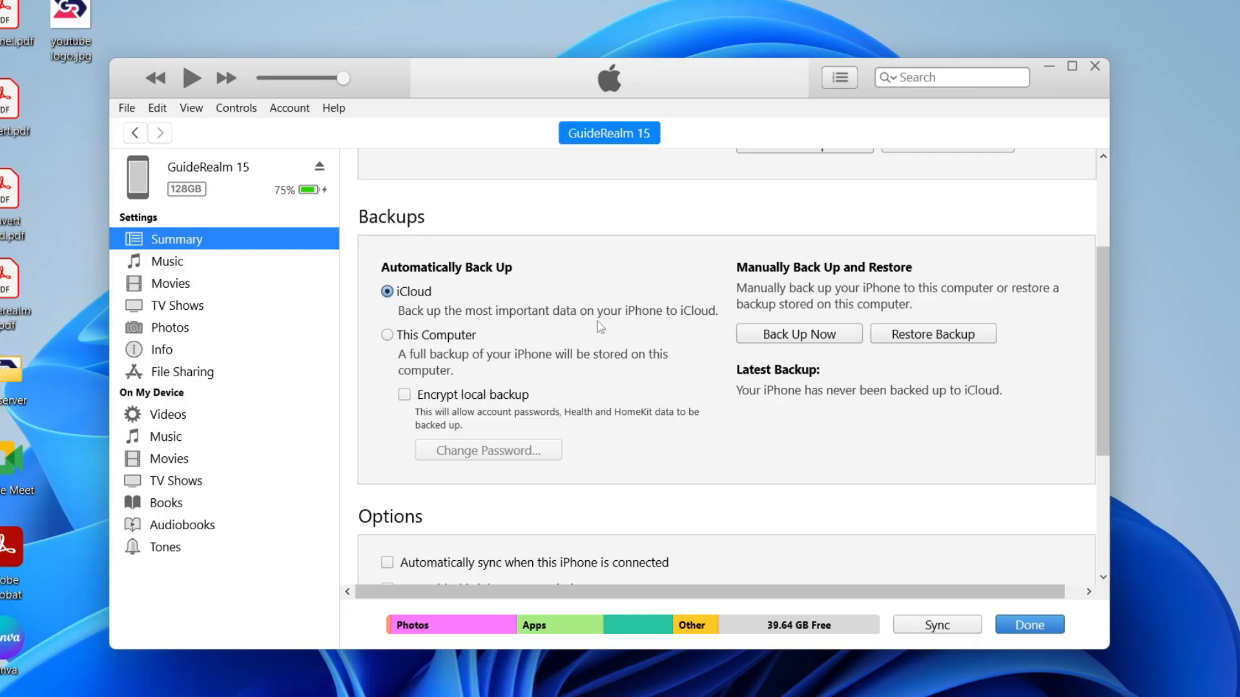
mouse_move(805, 335)
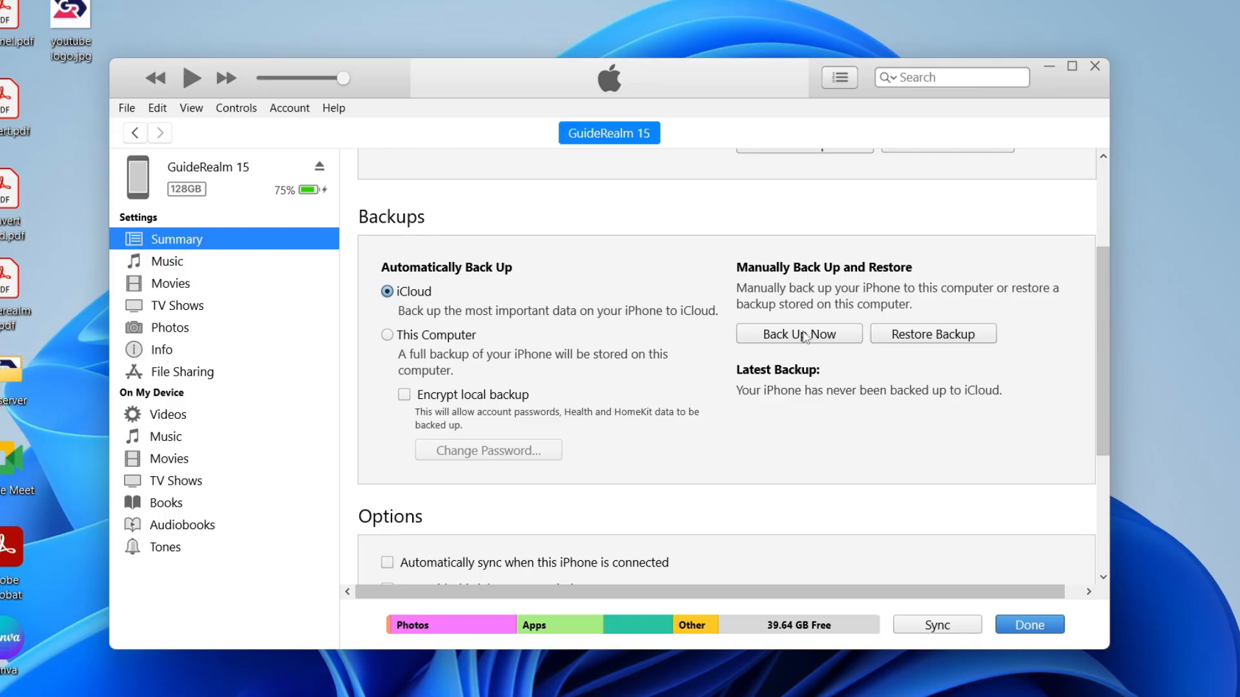
left_click(798, 333)
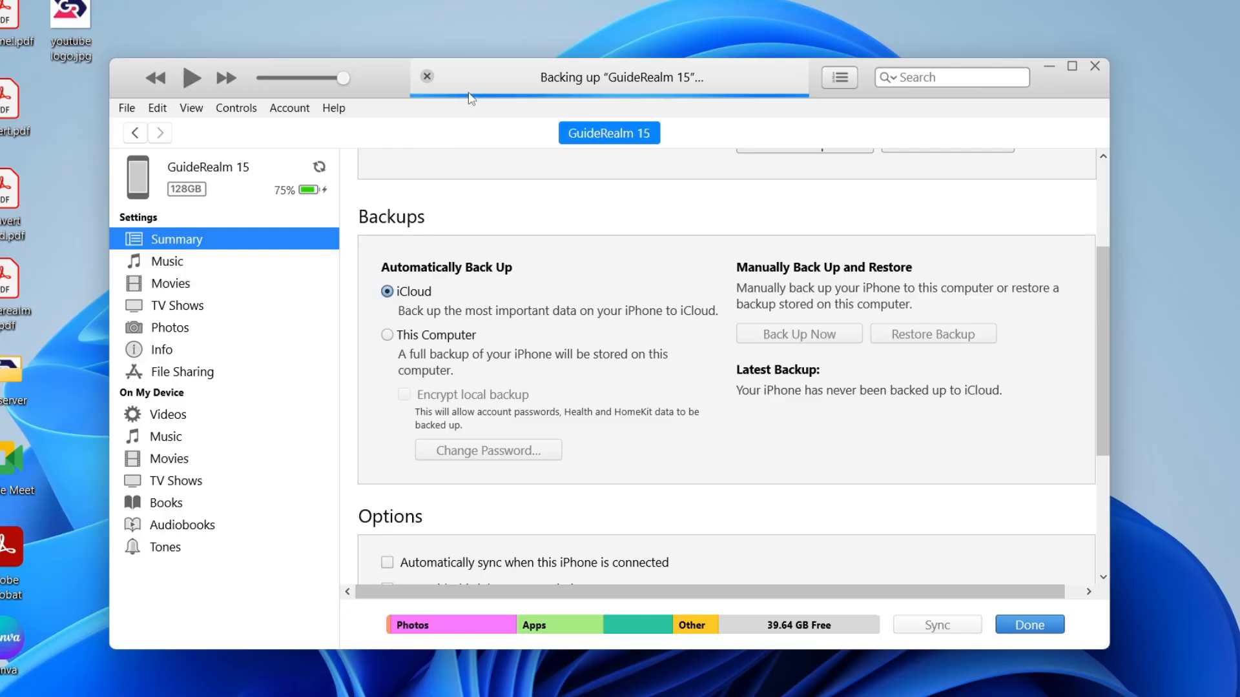
mouse_move(655, 93)
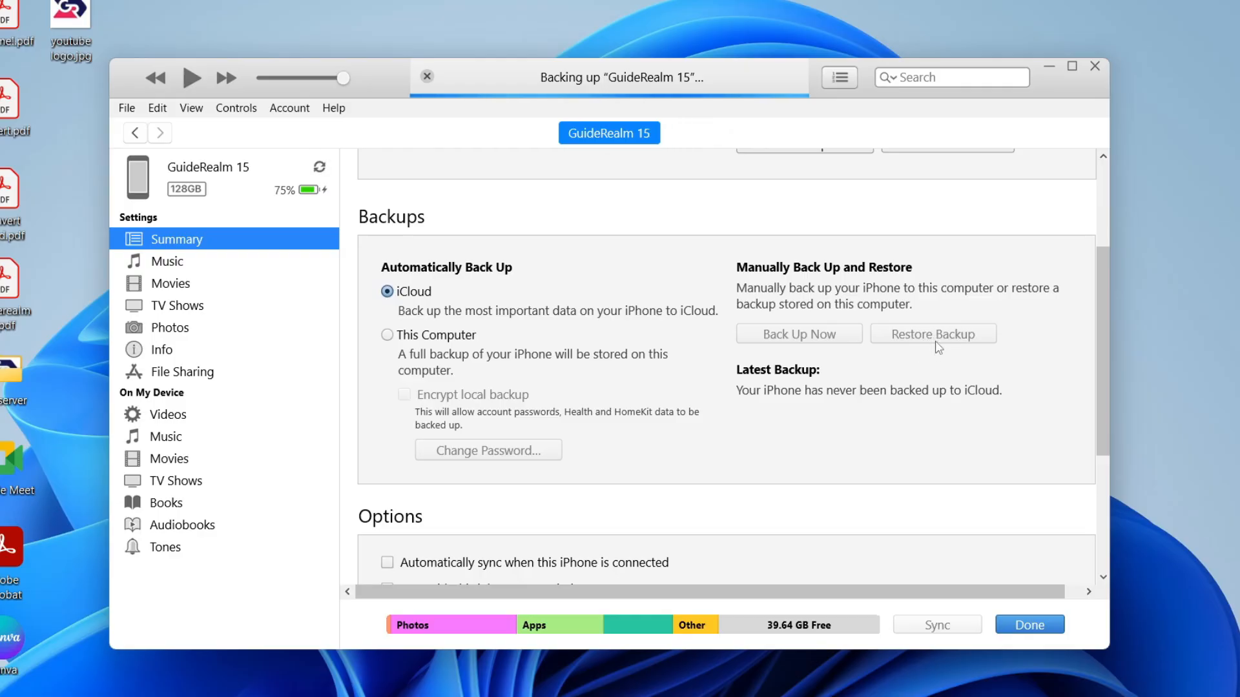
mouse_move(687, 164)
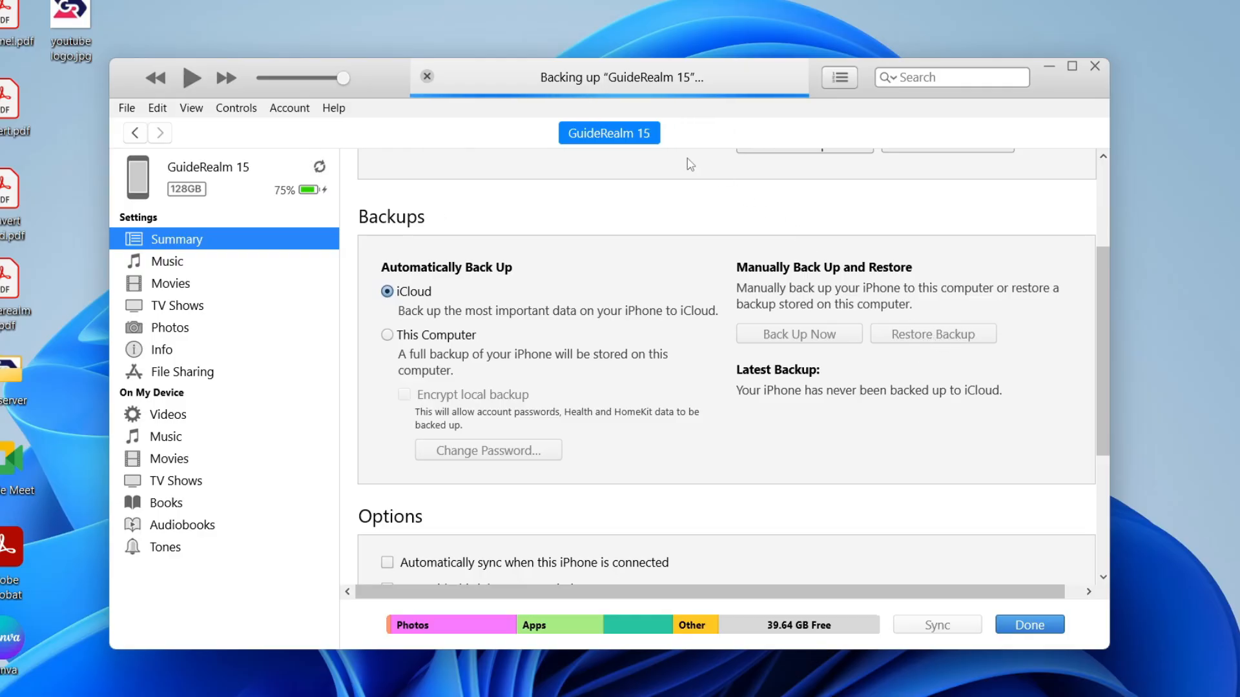